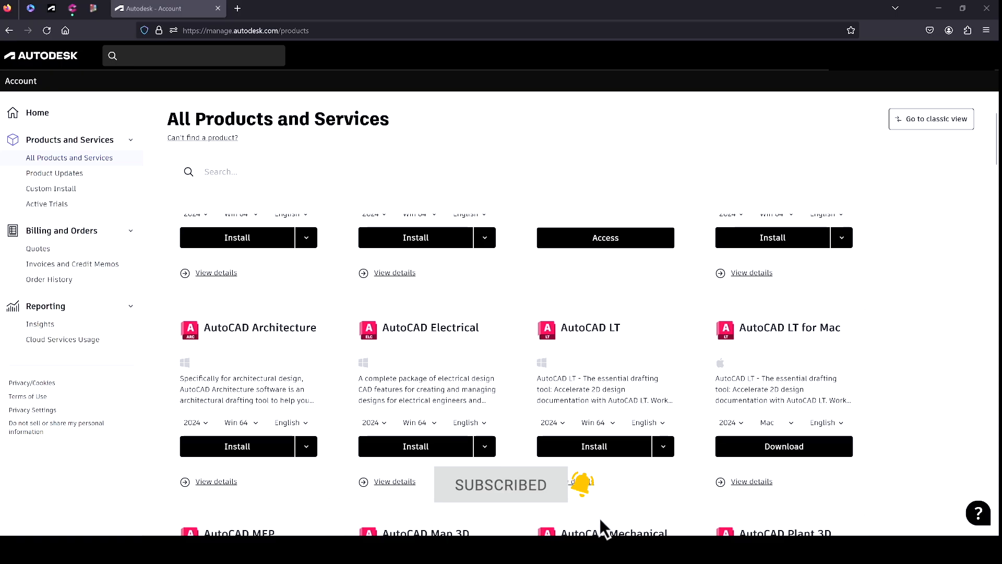
# Step: From AutoCAD Mechanical's product details, download the 2024 Win 64 English installer after checking 2022
pyautogui.scroll(-3)
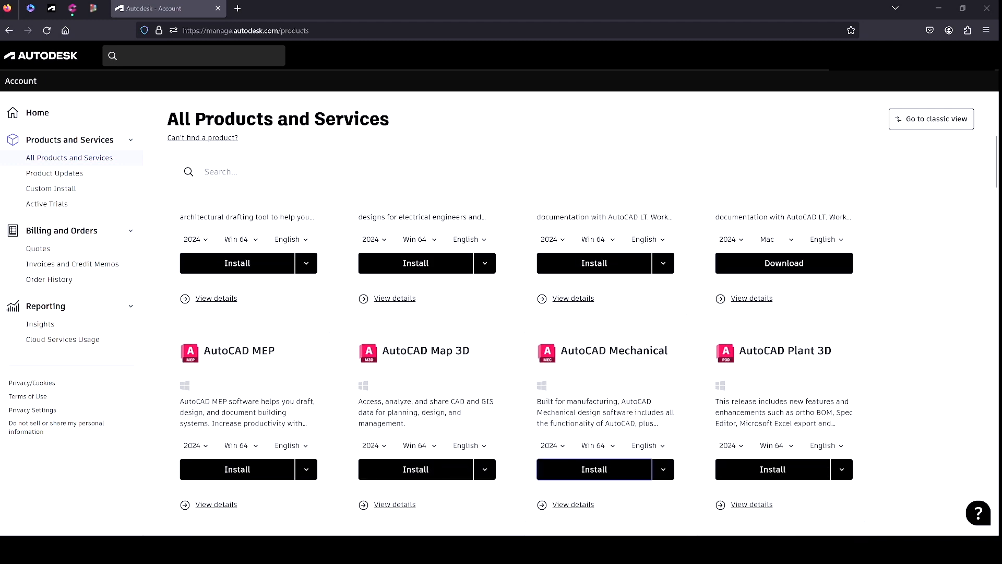
pyautogui.click(593, 469)
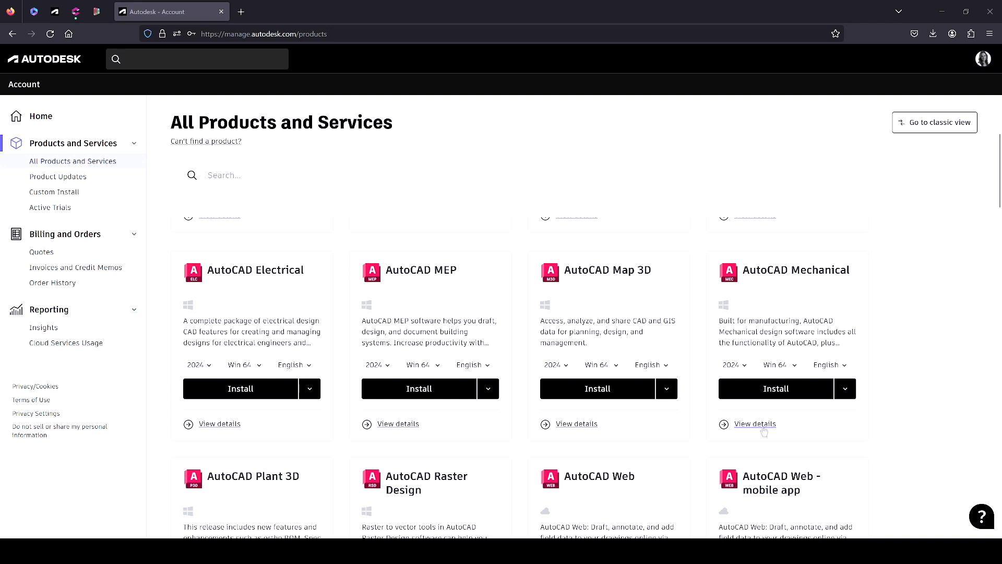
pyautogui.click(755, 424)
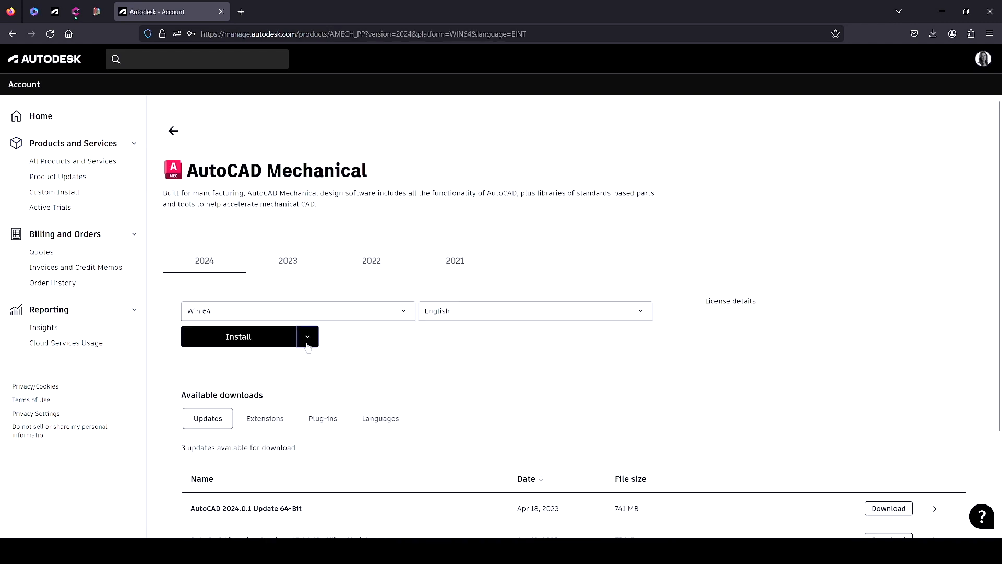
pyautogui.click(370, 261)
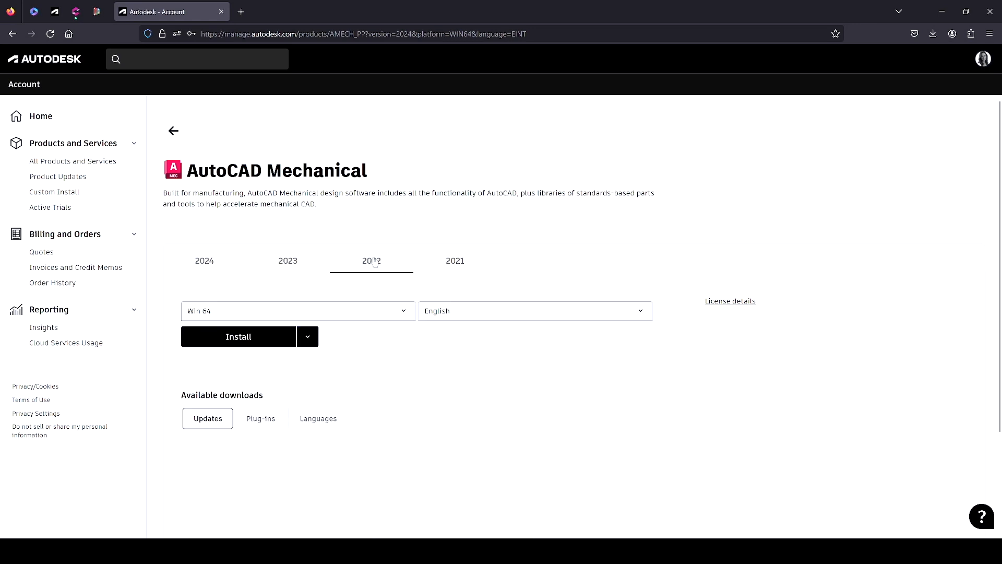
pyautogui.click(204, 261)
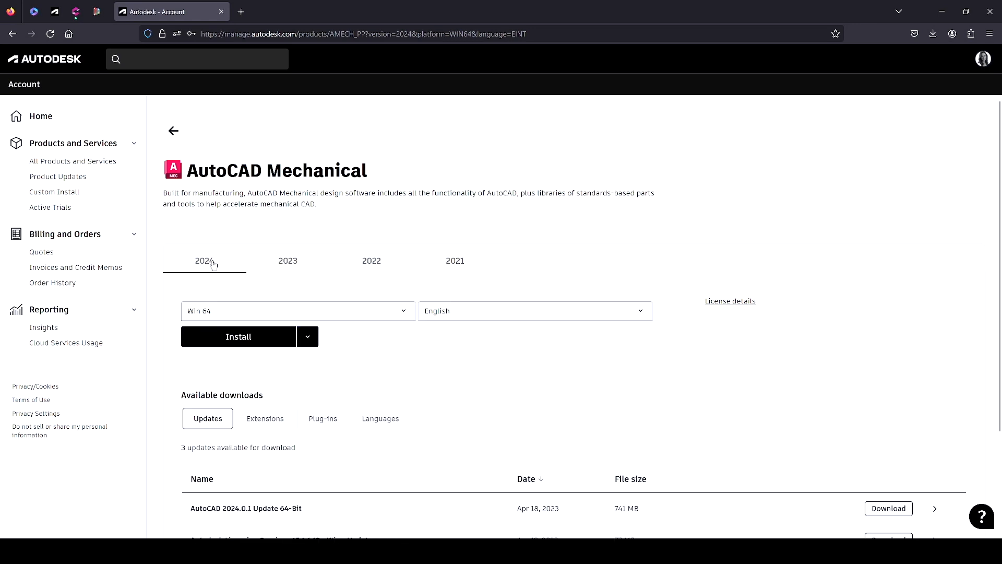
pyautogui.click(308, 337)
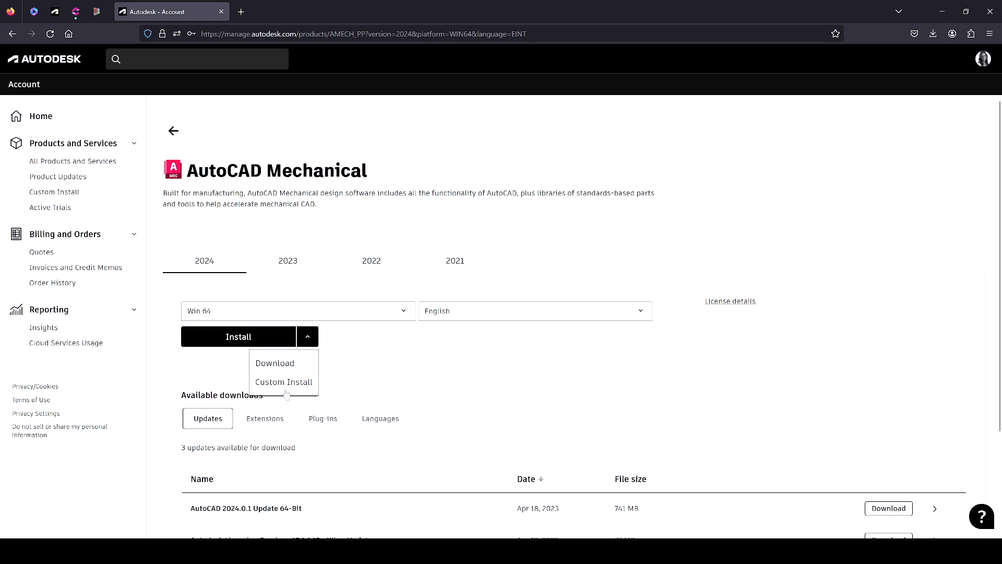
pyautogui.moveTo(279, 365)
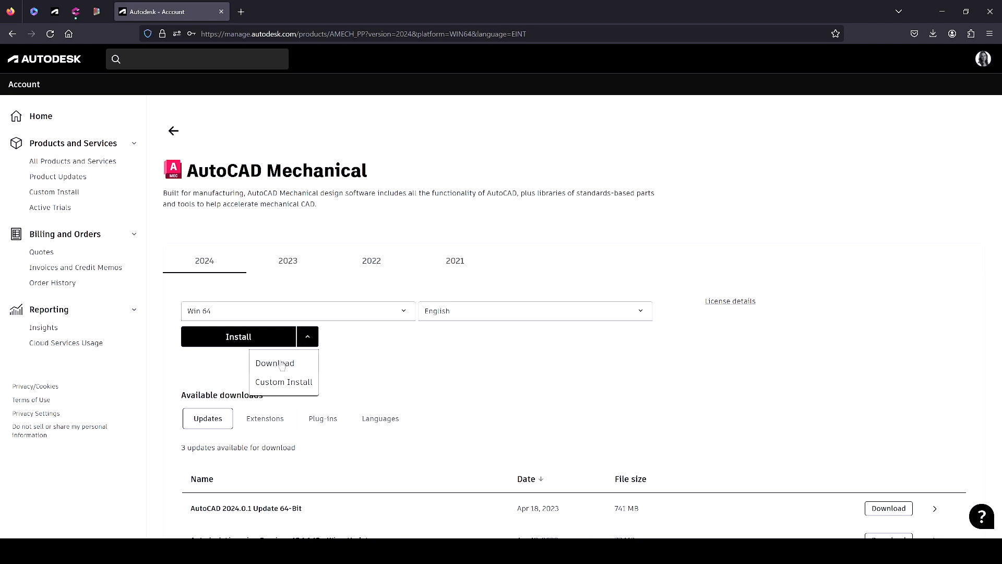
pyautogui.click(274, 362)
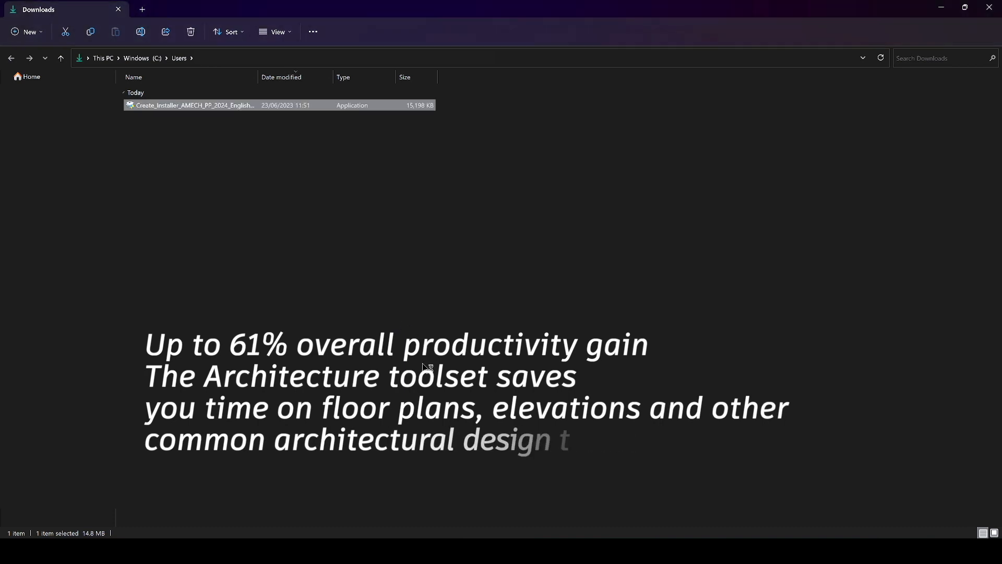
# Step: Run Create_Installer from Downloads to build the Autodesk installer folder
pyautogui.doubleClick(191, 105)
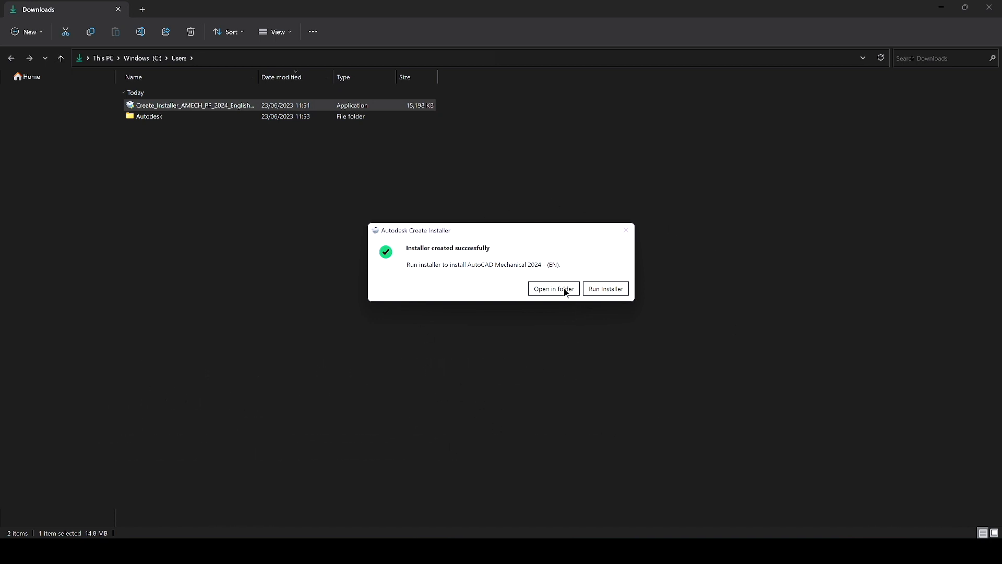
pyautogui.moveTo(617, 292)
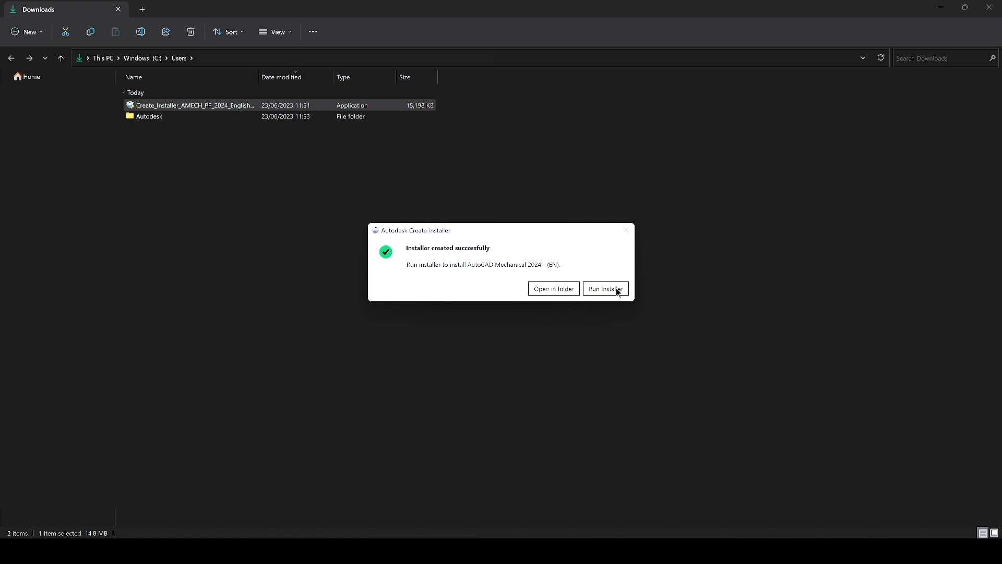
# Step: Run the newly created installer and start the AutoCAD Mechanical 2024 installer application
pyautogui.click(605, 288)
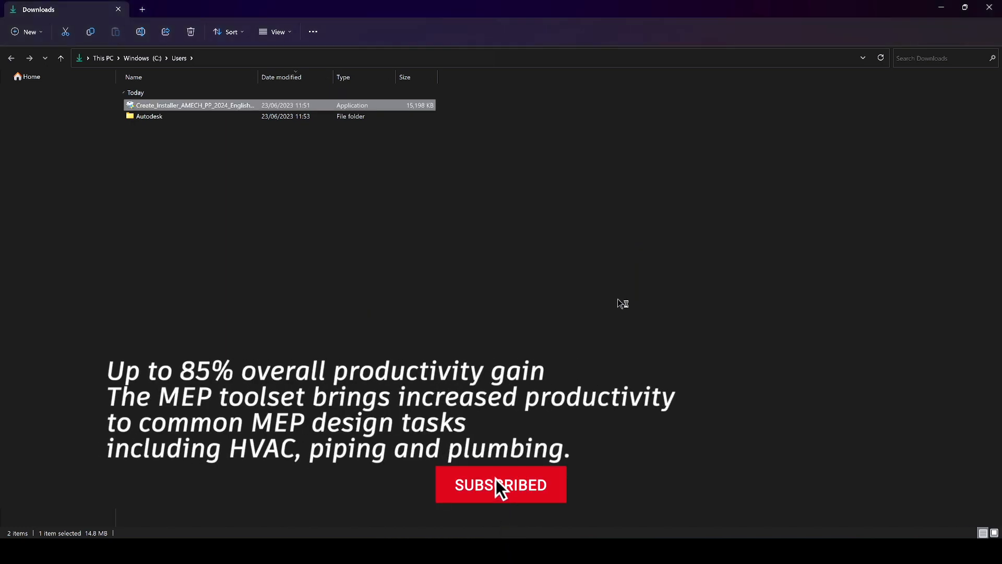
pyautogui.click(501, 484)
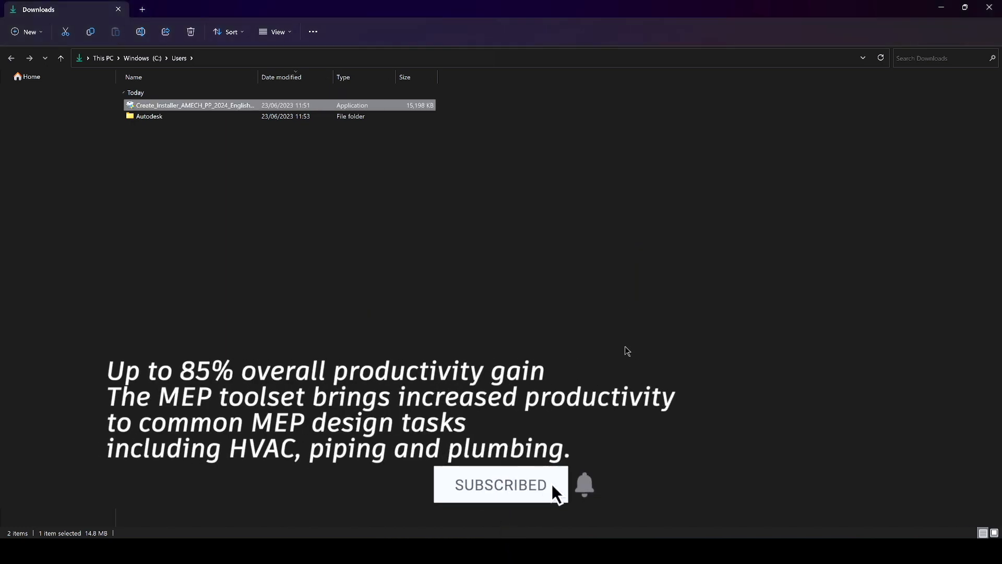
pyautogui.doubleClick(195, 105)
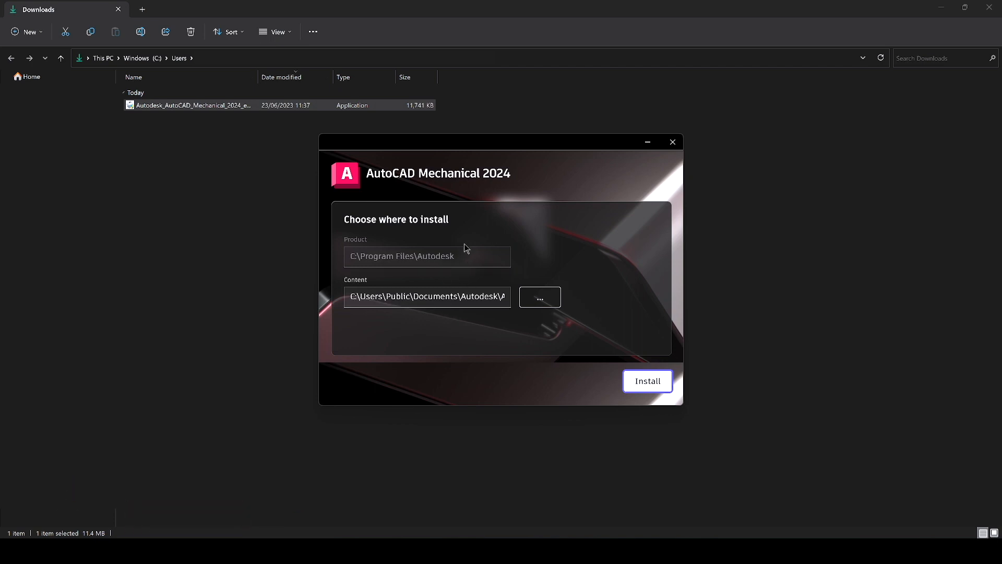
# Step: Install AutoCAD Mechanical 2024 to the default Product and Content paths, then start it
pyautogui.click(646, 381)
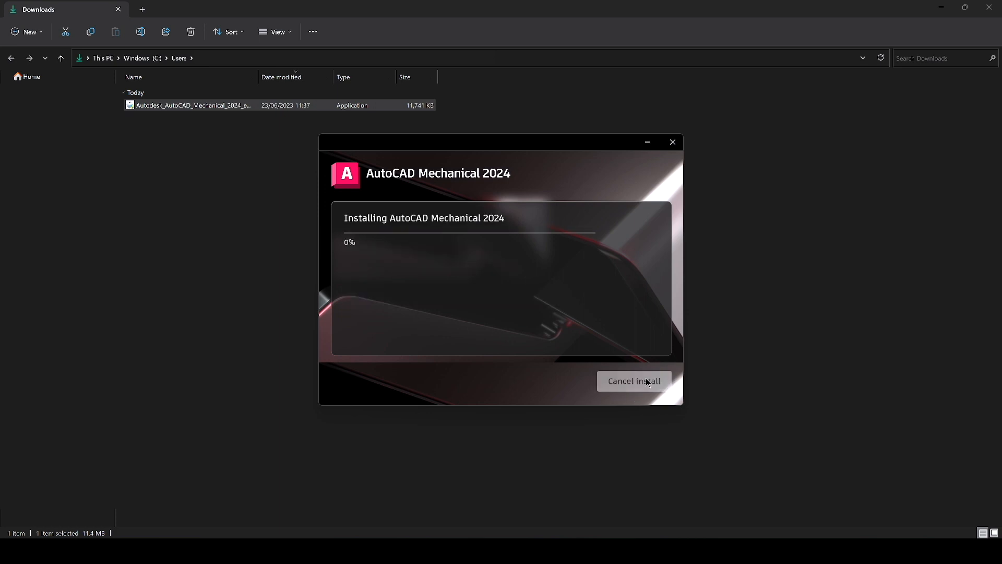
pyautogui.moveTo(589, 310)
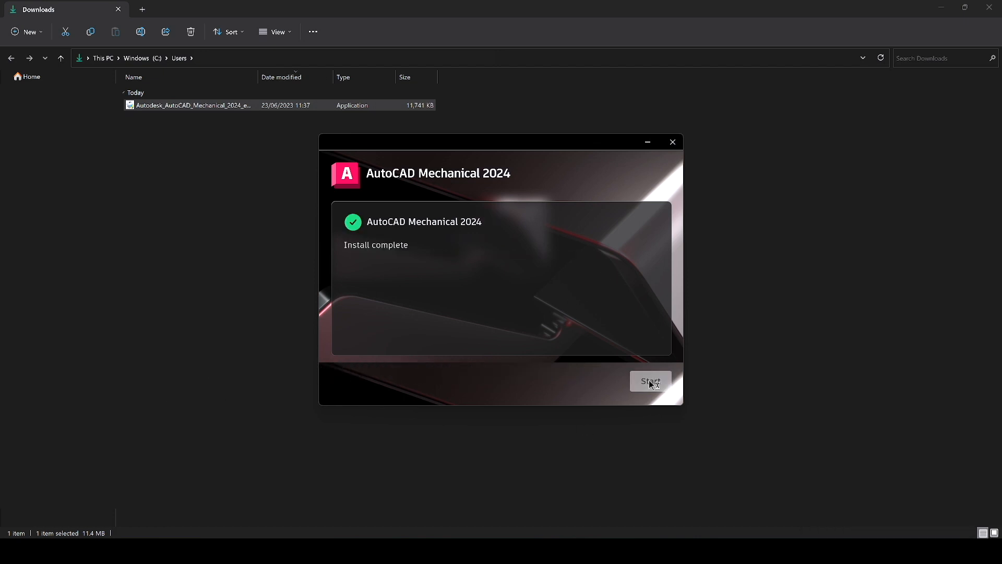
pyautogui.click(650, 381)
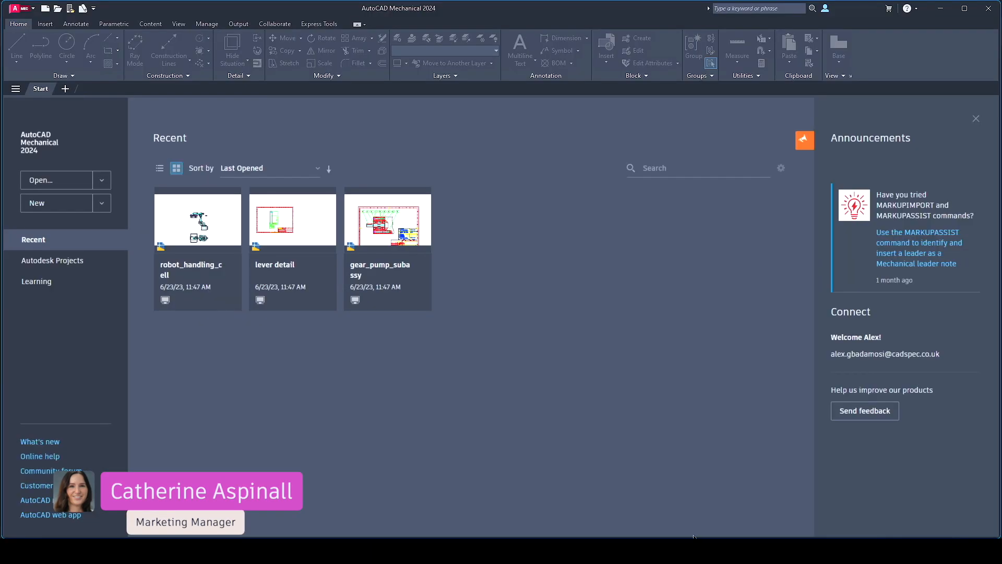
# Step: Open gear_pump_subassy from Recent and view the Parametric and Content ribbon tabs
pyautogui.doubleClick(387, 219)
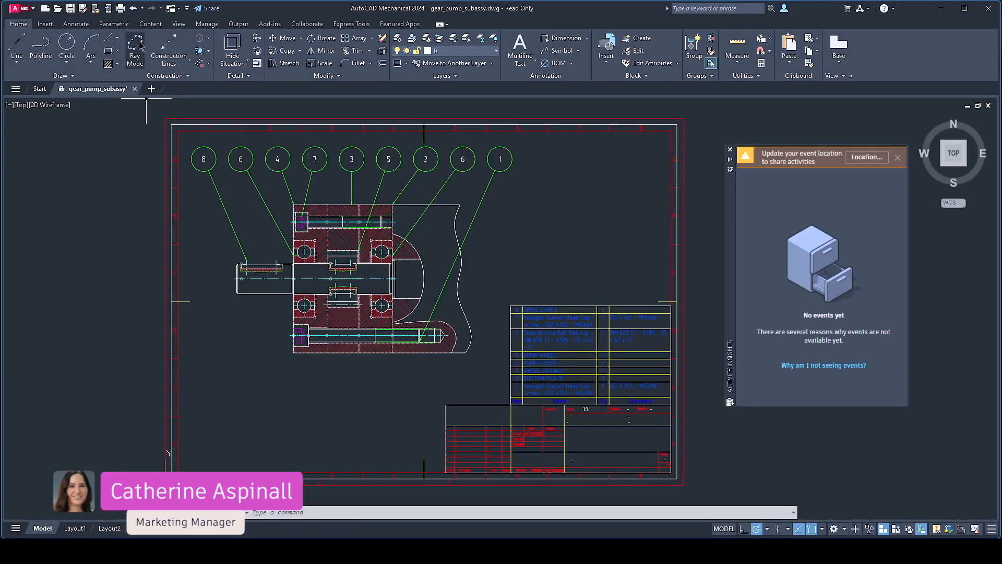
pyautogui.click(114, 24)
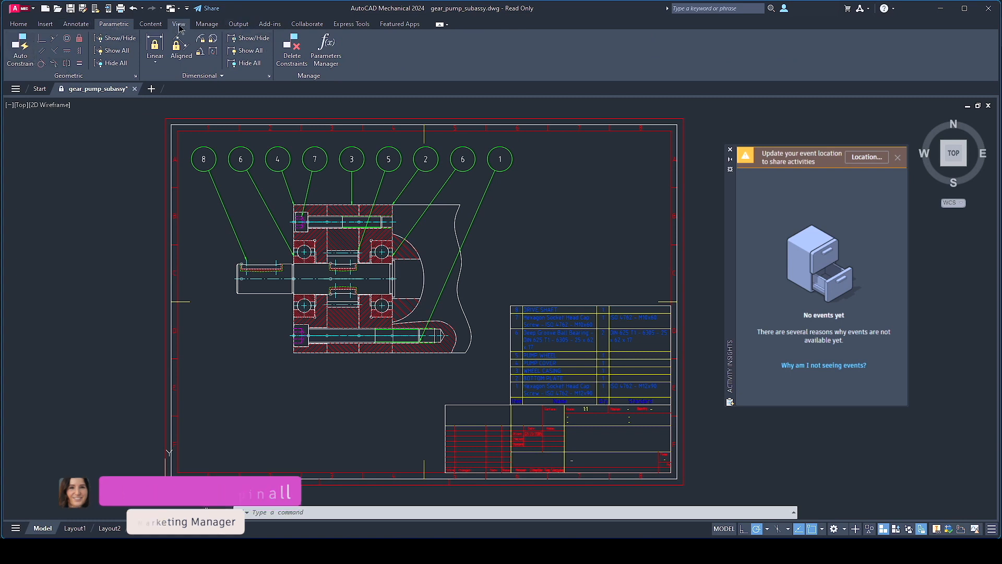
pyautogui.click(151, 24)
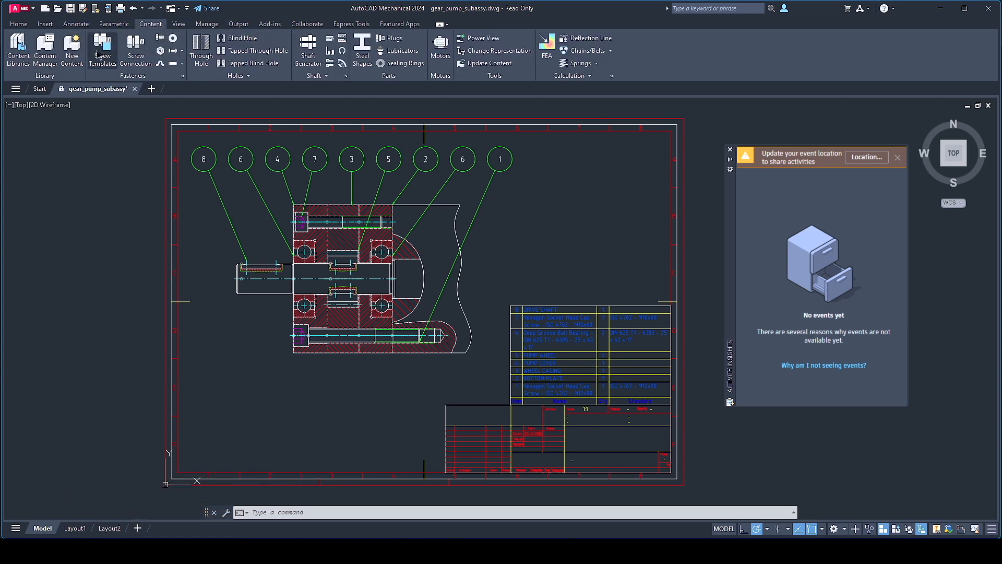